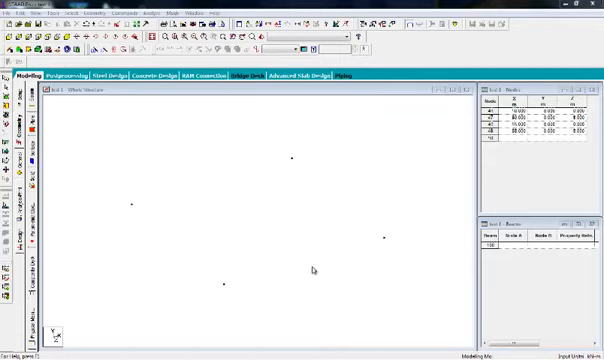
mouse_move(254, 261)
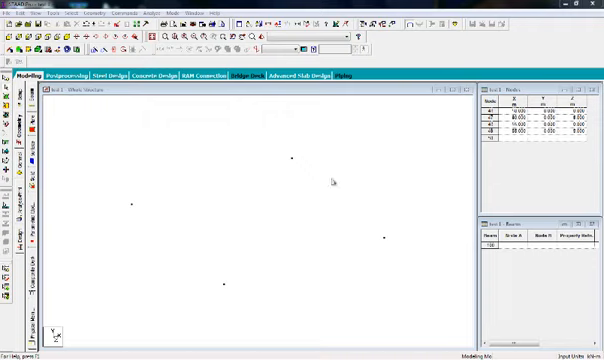
mouse_move(444, 257)
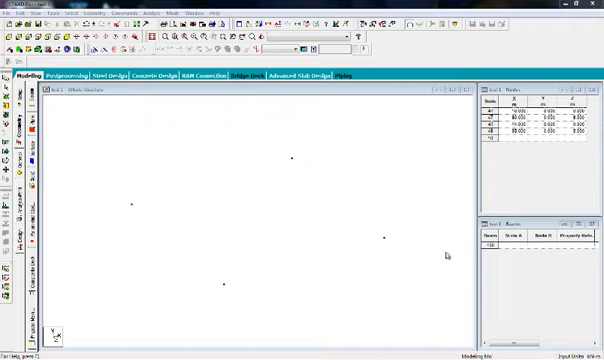
mouse_move(235, 313)
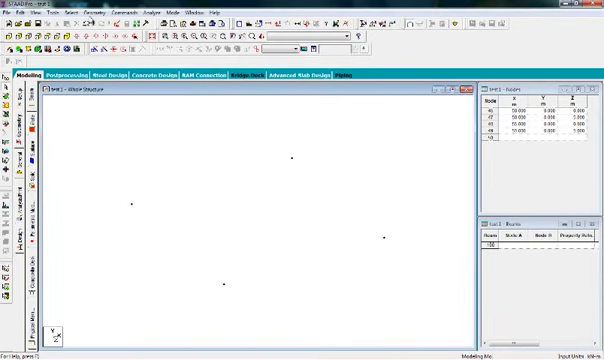
Start adding a curved beam from the Geometry beam options
left_click(55, 11)
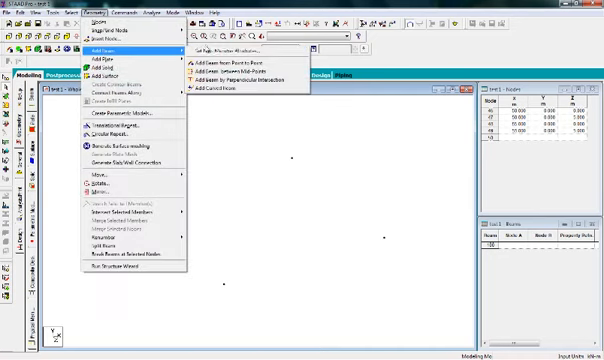
mouse_move(230, 90)
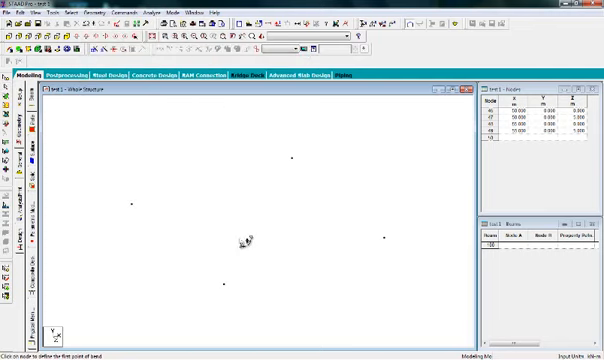
mouse_move(250, 220)
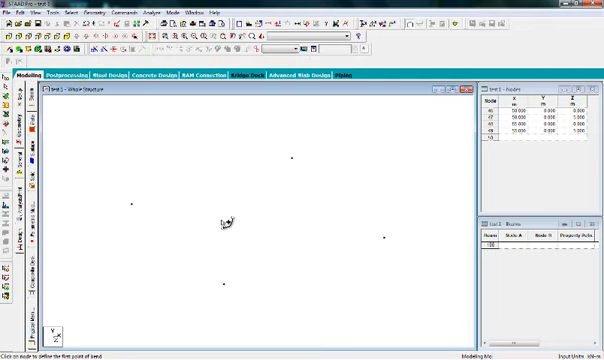
mouse_move(225, 289)
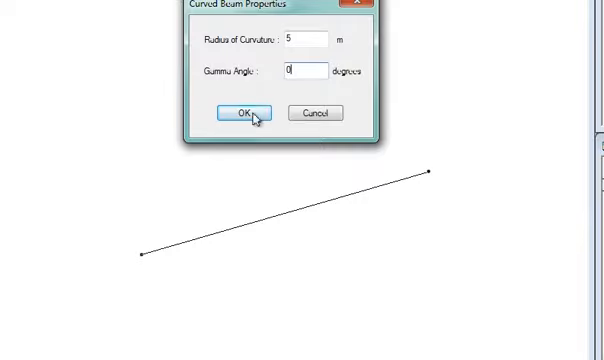
Create the first curved beam (radius 5, gamma 0) and pick nodes for the second
left_click(240, 112)
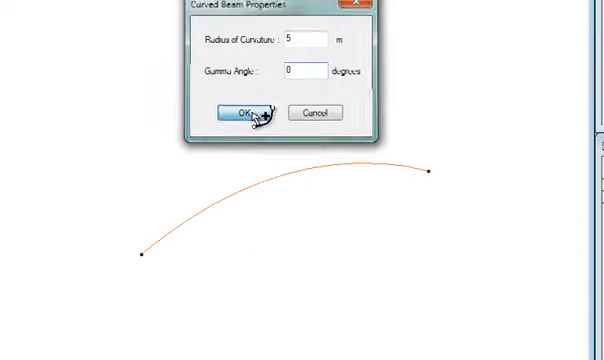
left_click(242, 112)
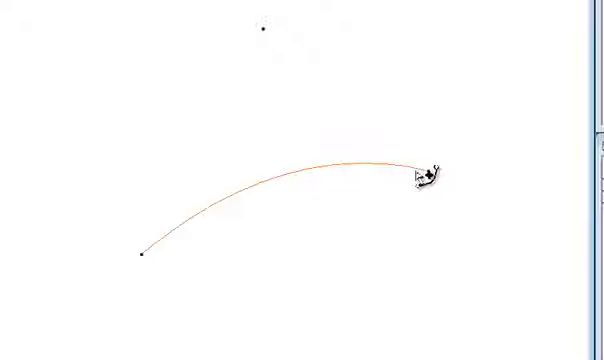
left_click(426, 175)
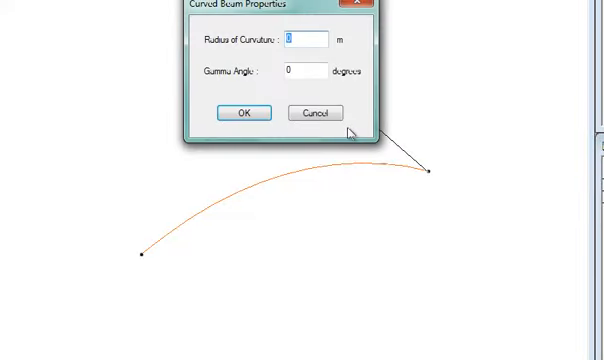
Create the second curved beam with radius 5 and gamma angle 90
type("5")
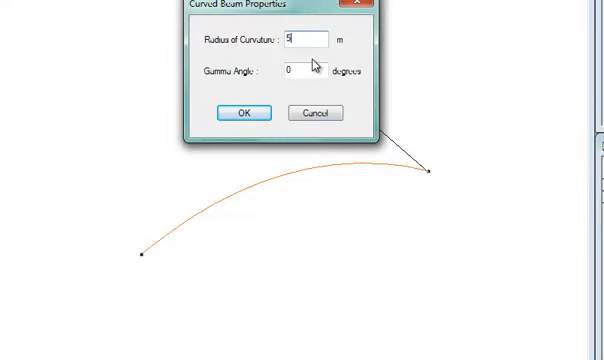
left_click(300, 72)
type("90")
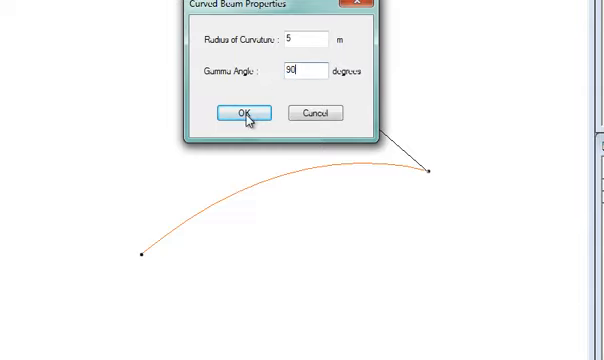
left_click(241, 112)
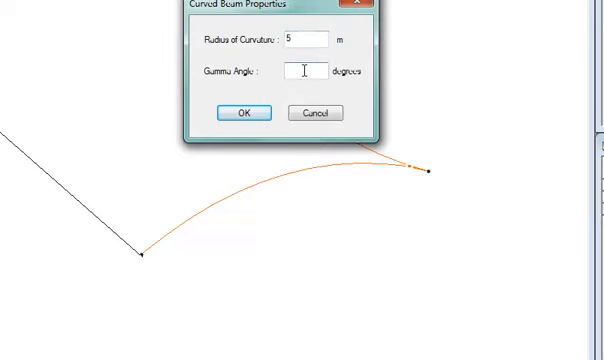
Create the third curved beam with gamma angle 180 at radius 5
type("180")
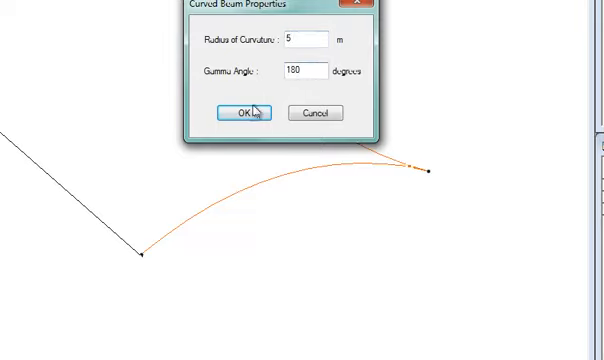
left_click(243, 111)
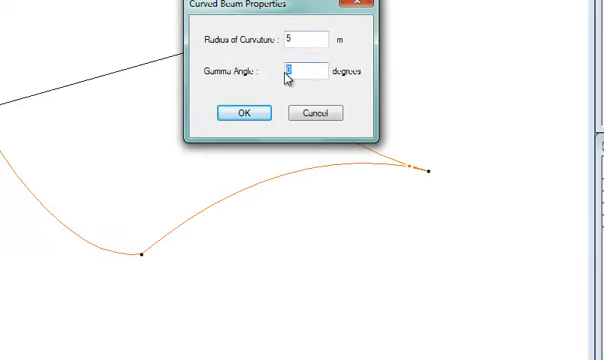
Create the fourth curved beam with gamma angle 270, closing the loop
type("27")
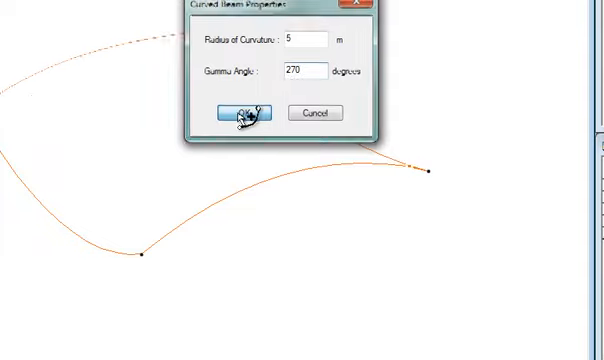
left_click(243, 112)
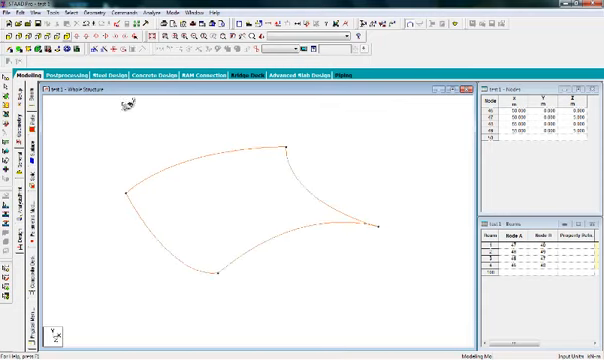
mouse_move(375, 222)
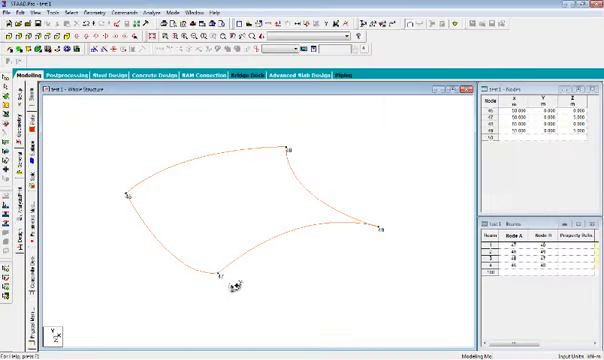
mouse_move(192, 253)
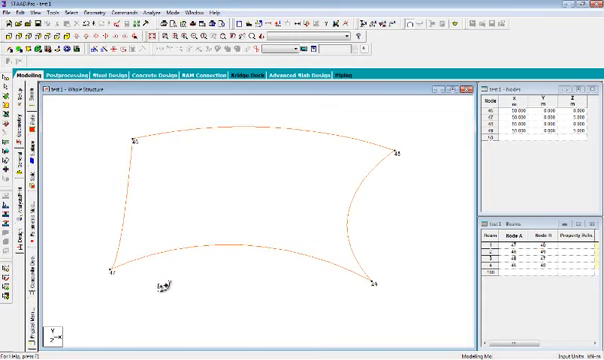
mouse_move(155, 278)
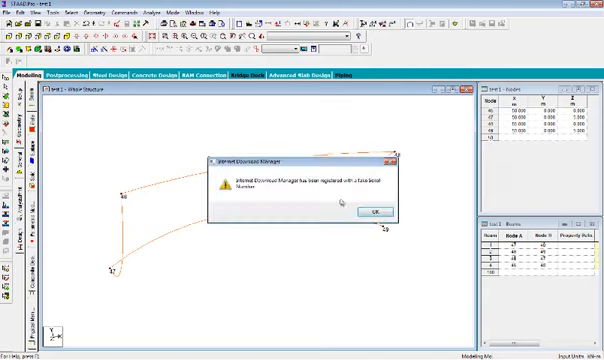
Dismiss the pop-up warning message after inspecting the labelled frame
left_click(371, 212)
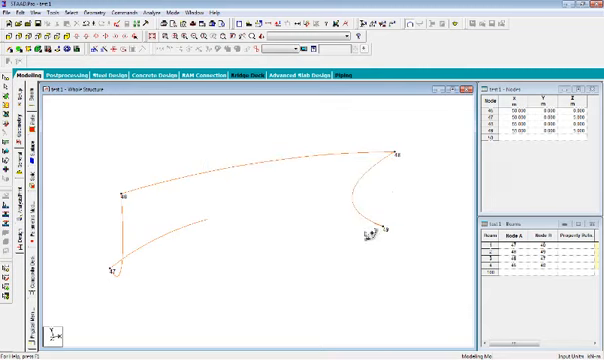